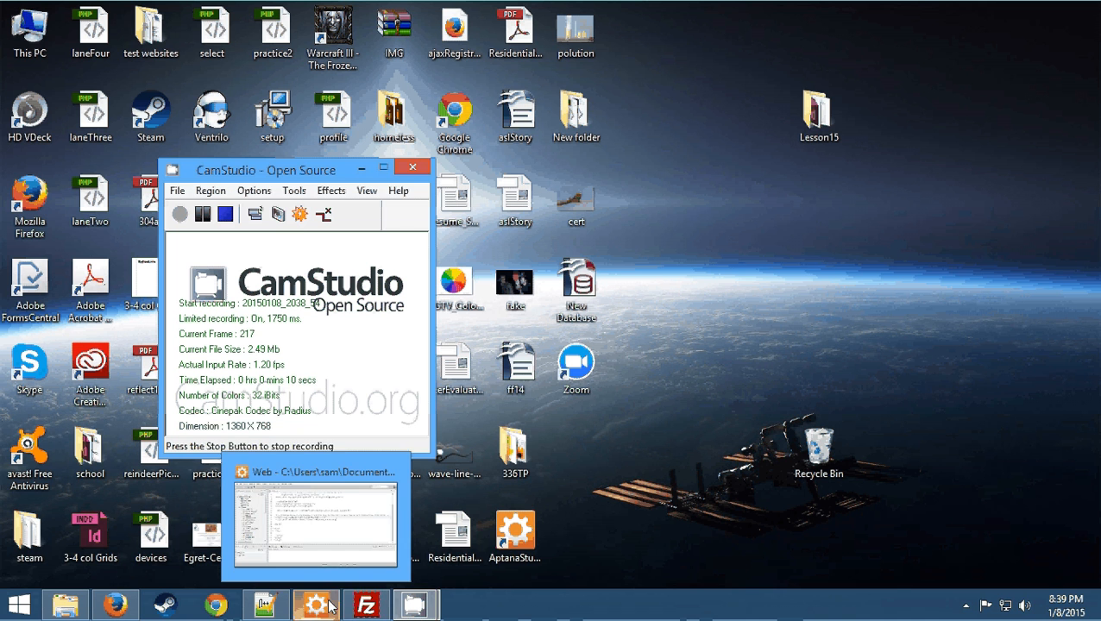
# Step: Bring FileZilla forward showing the remote /public_html/labs listing with lab6.html and img
pyautogui.click(366, 603)
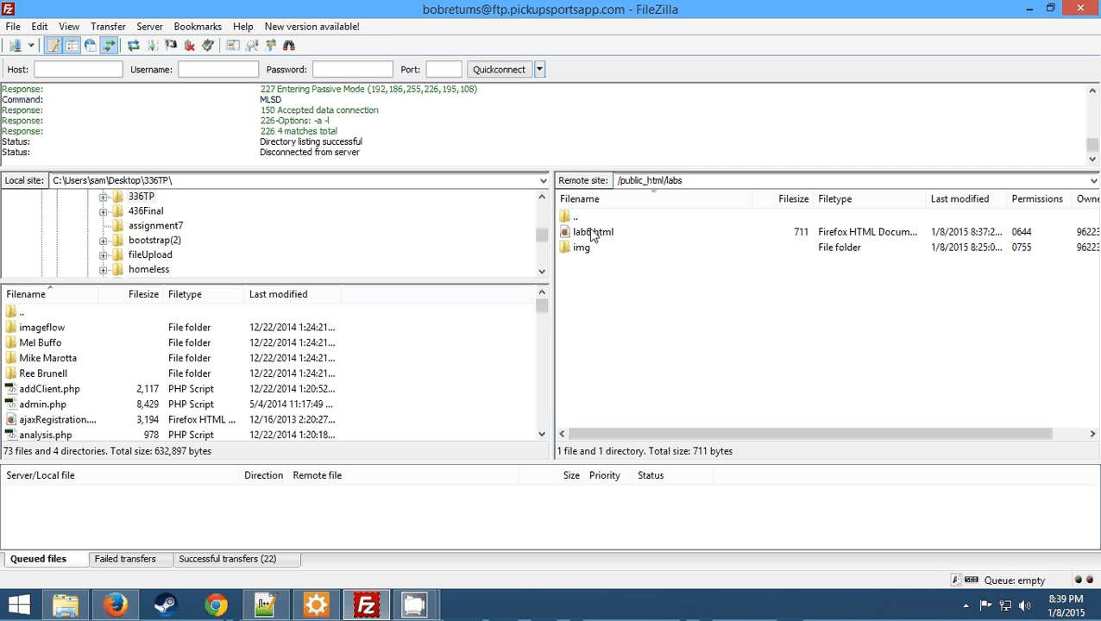
pyautogui.moveTo(371, 526)
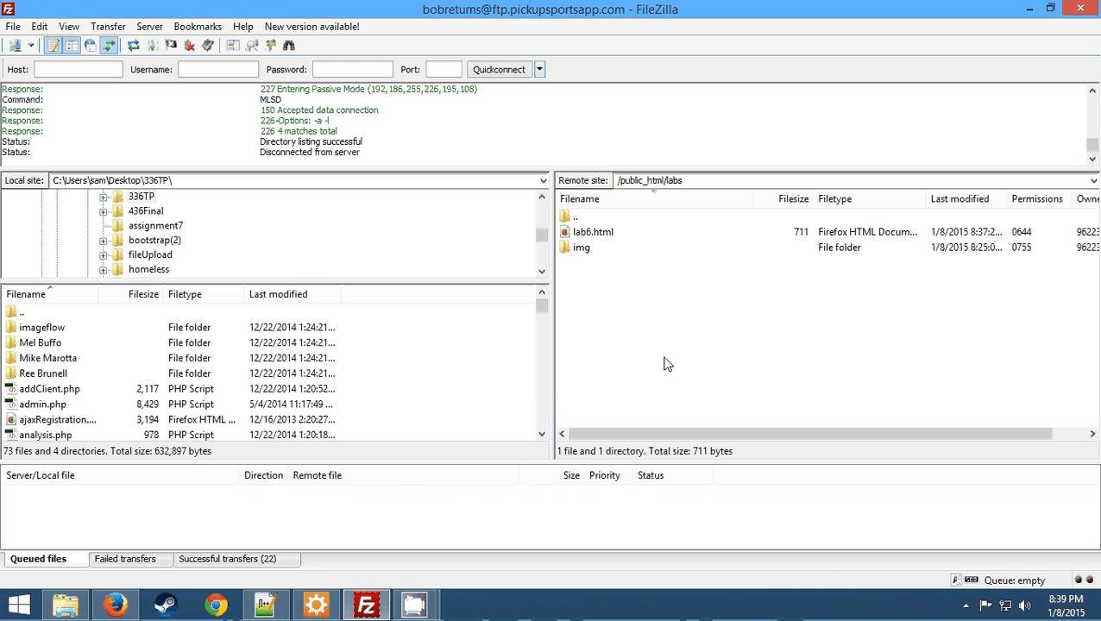
pyautogui.moveTo(652, 327)
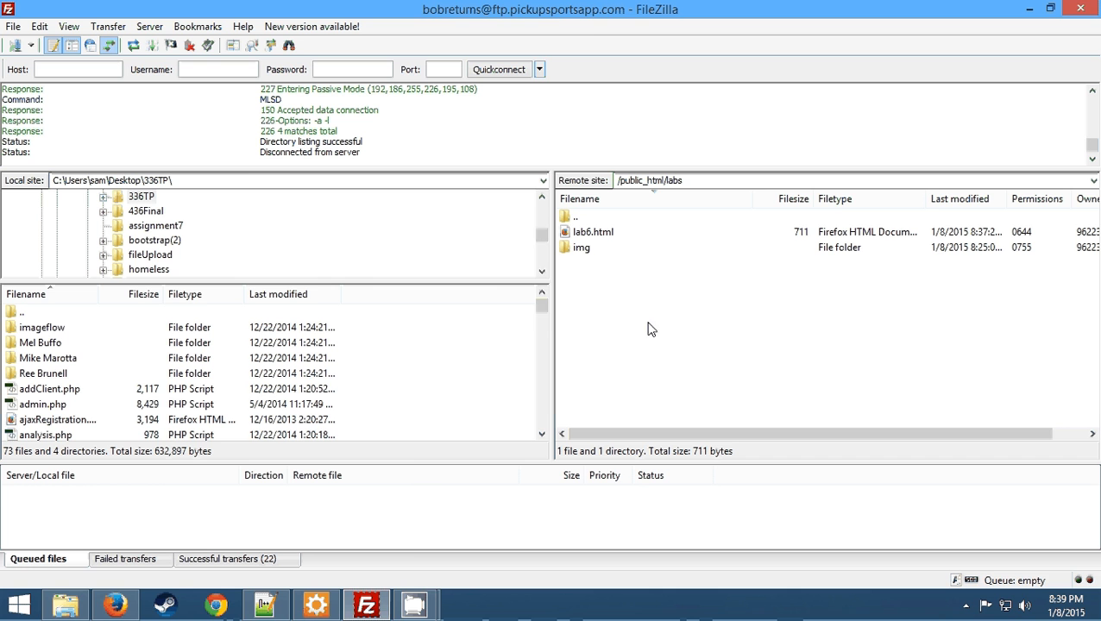
# Step: Bring up lab6.html in the Aptana editor to review its head title and icon links
pyautogui.click(314, 604)
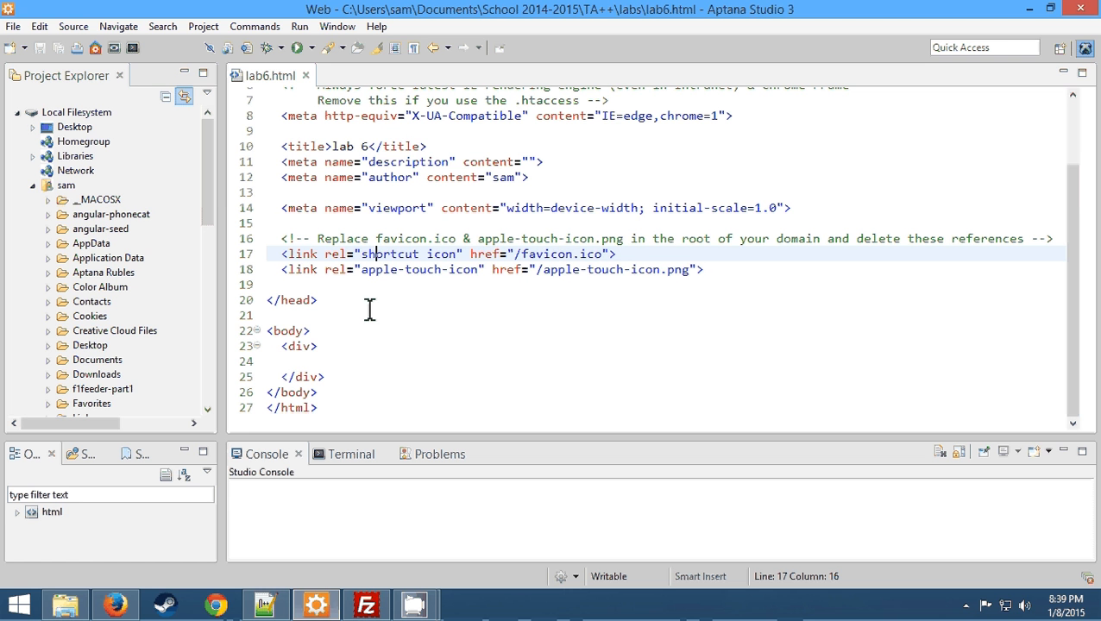
pyautogui.moveTo(330, 360)
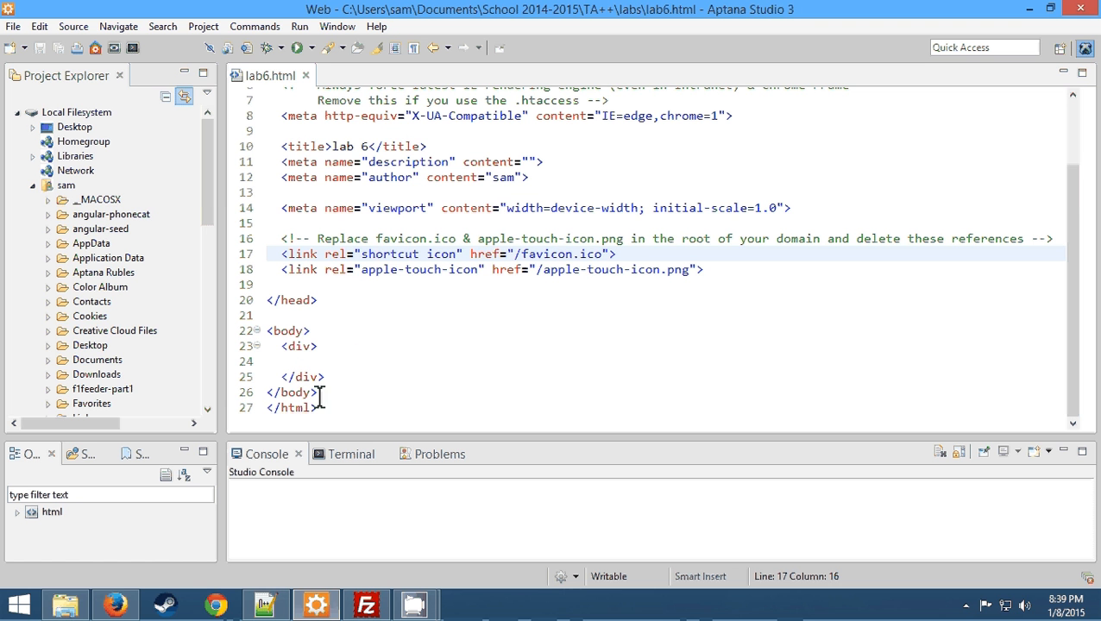
pyautogui.click(114, 604)
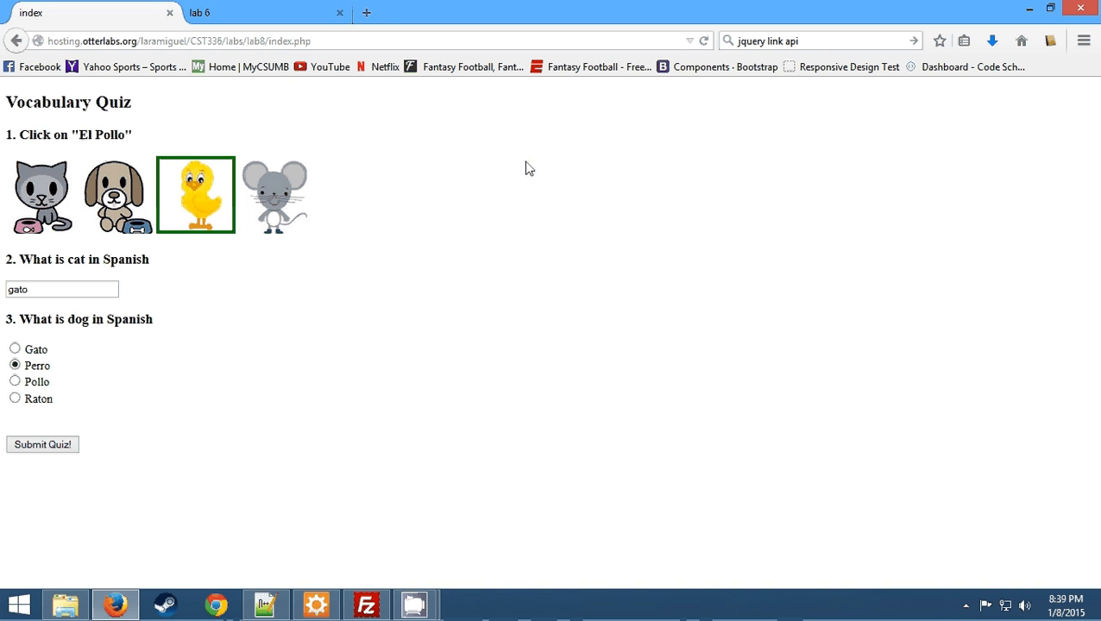
# Step: View the example quiz and jQuery download page in Firefox, then return to Aptana
pyautogui.click(365, 12)
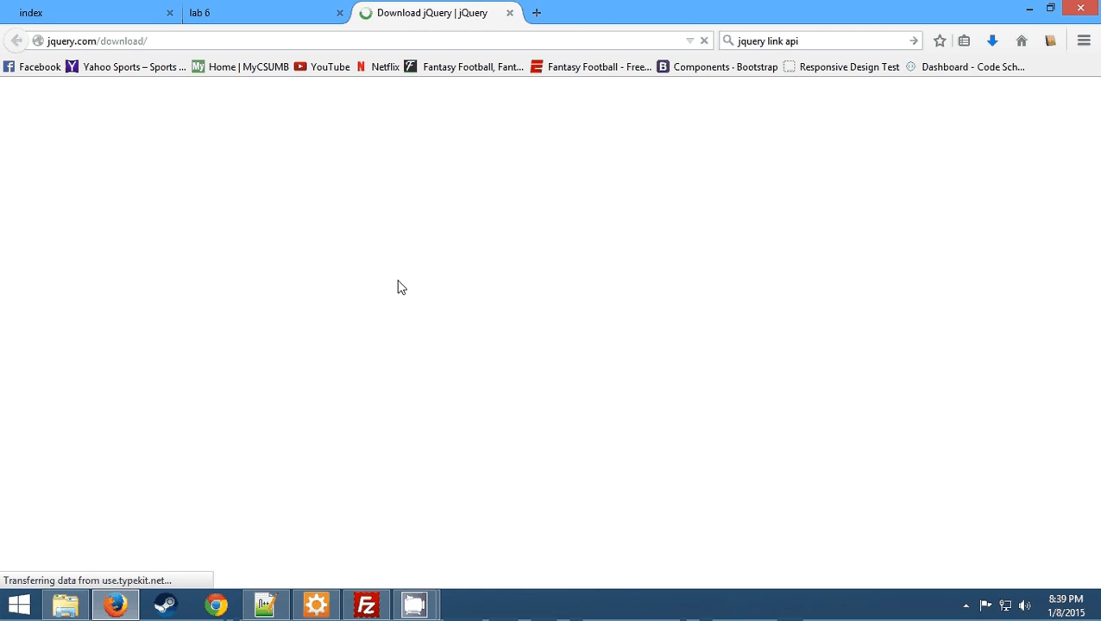
pyautogui.scroll(-3)
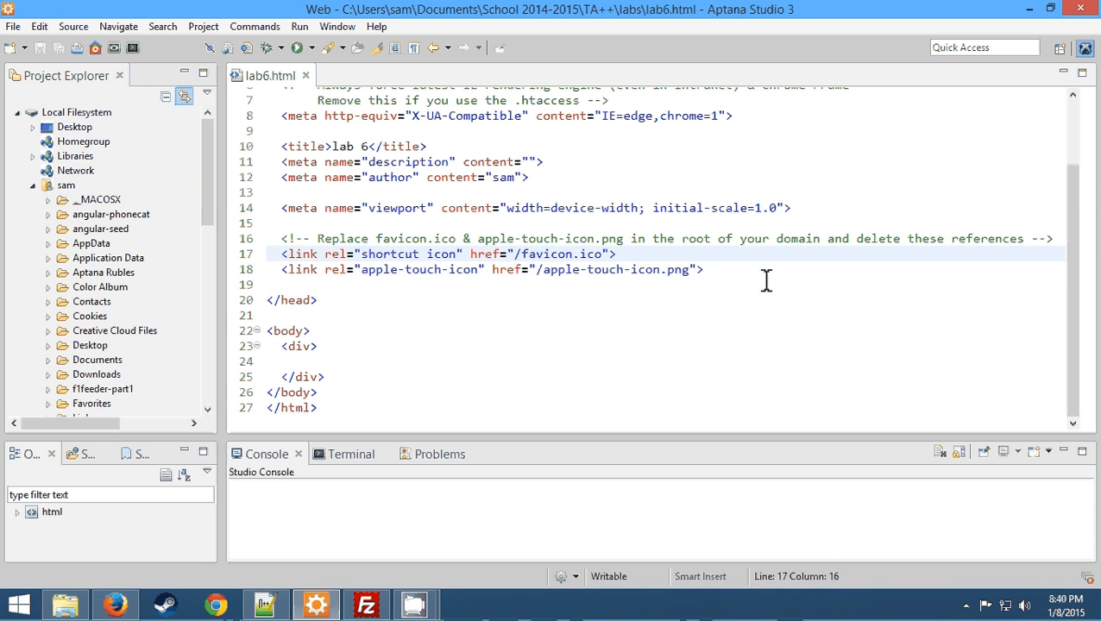
# Step: Add <script src="//code.jquery.com/jquery-1.11.2.min.js"> to the head, then view index.php
pyautogui.write('<script src="//code.jquery.com/jquery-1.11.2.min.js"></script>')
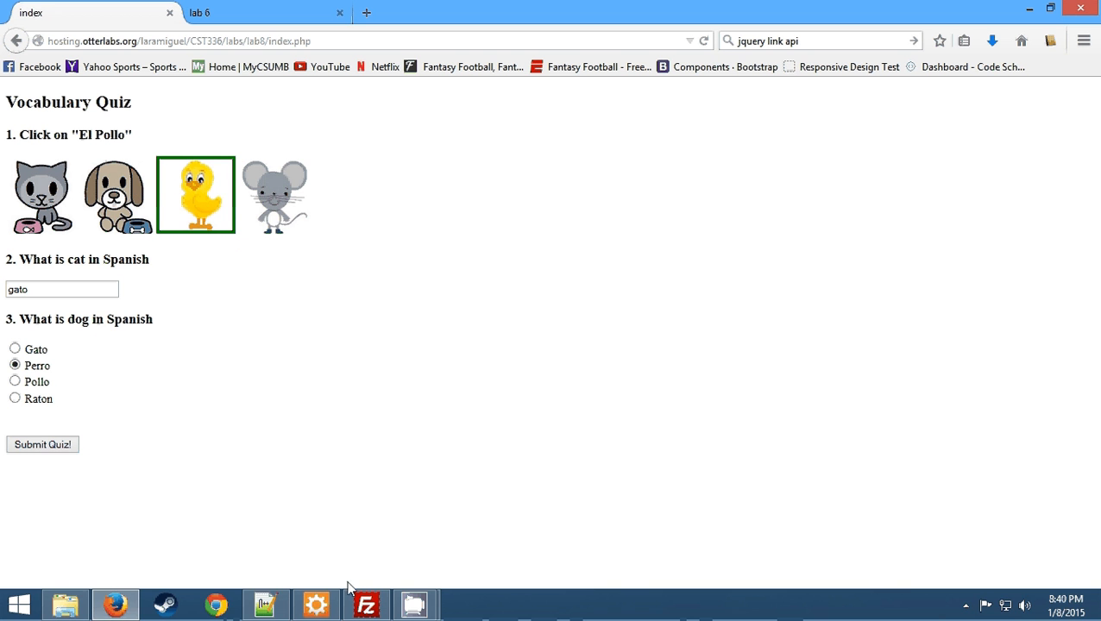
pyautogui.click(266, 603)
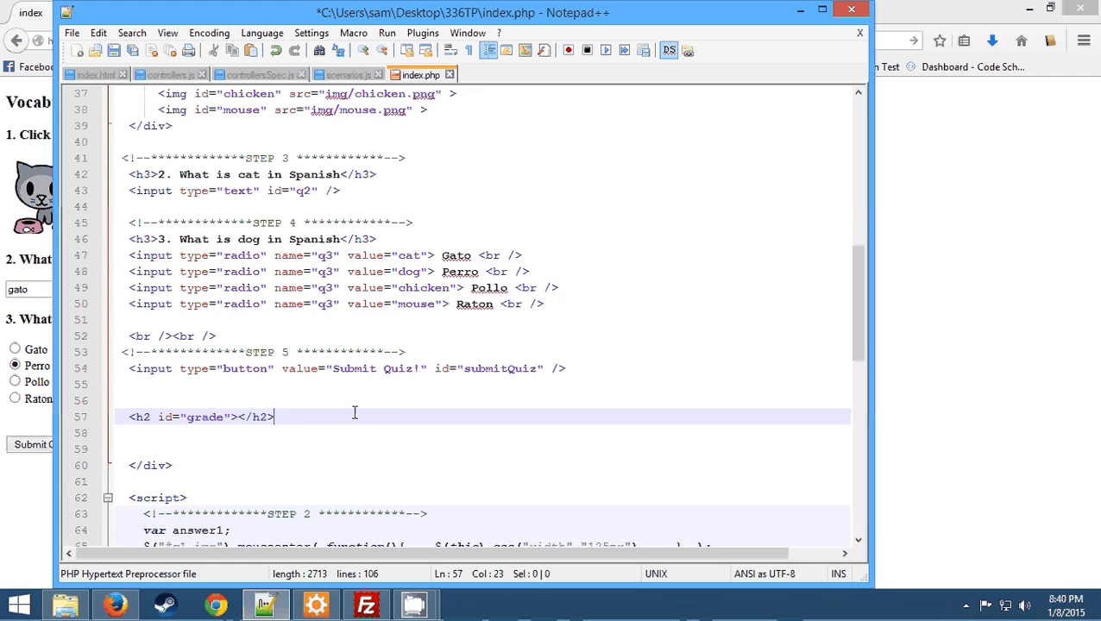